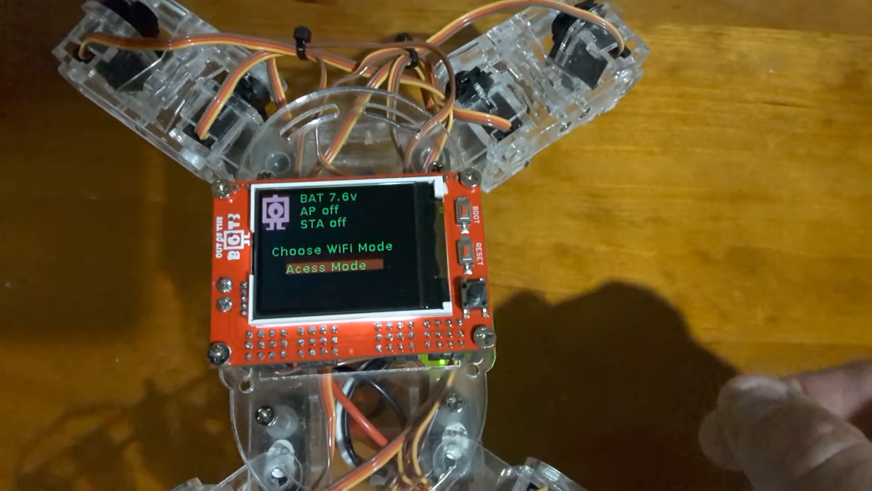
Select Access Mode in the robot's WiFi menu so the display shows 192.168.4.1
left_click(472, 297)
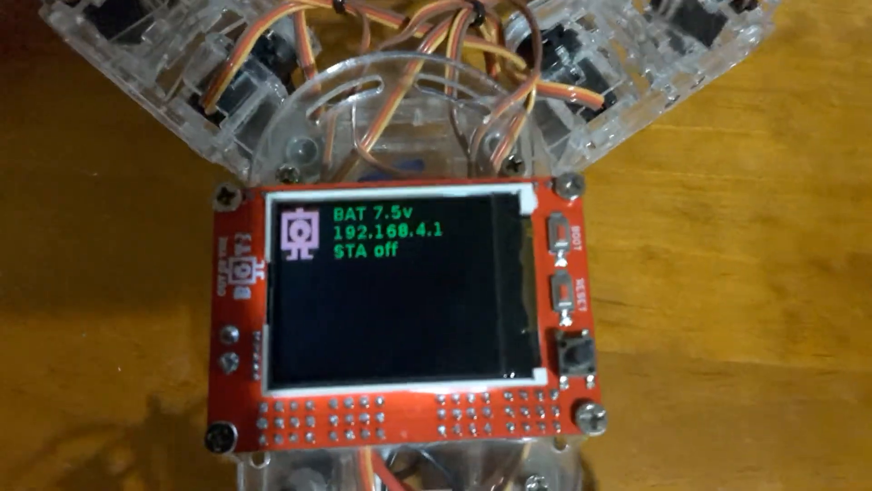